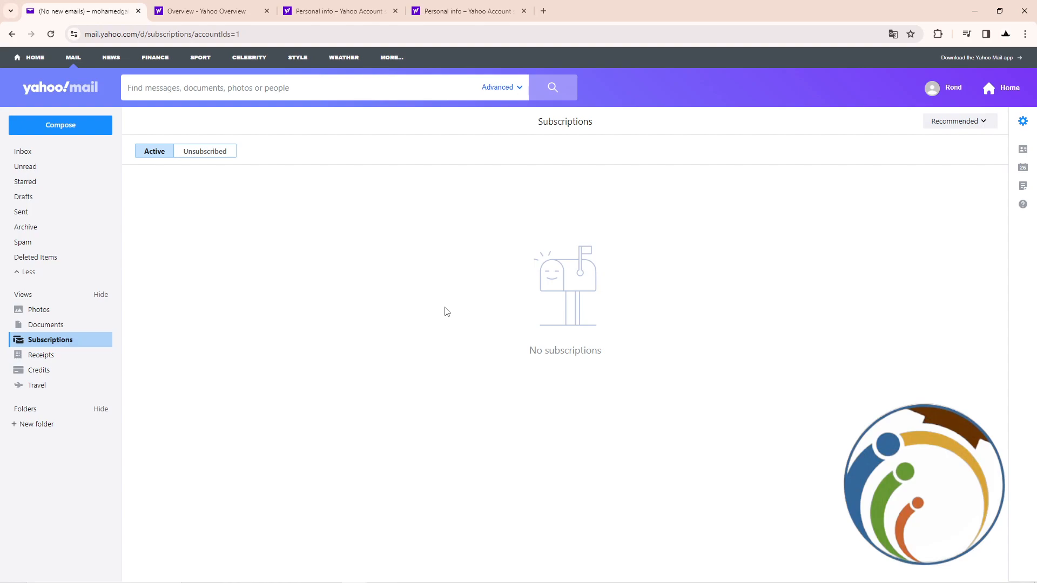
Return to the Yahoo Account Overview tab from the account menu.
left_click(944, 87)
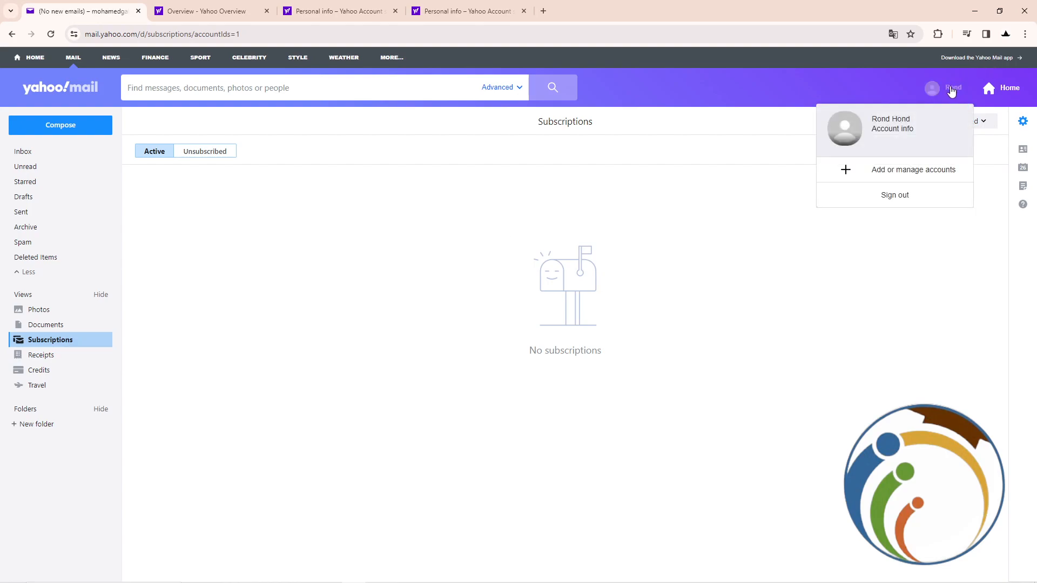
mouse_move(892, 129)
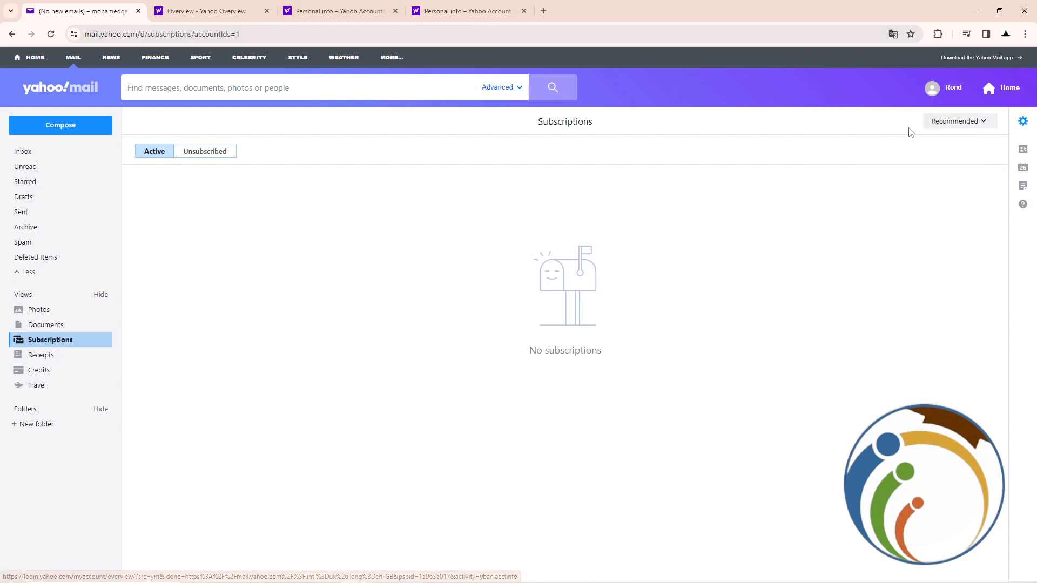
left_click(942, 88)
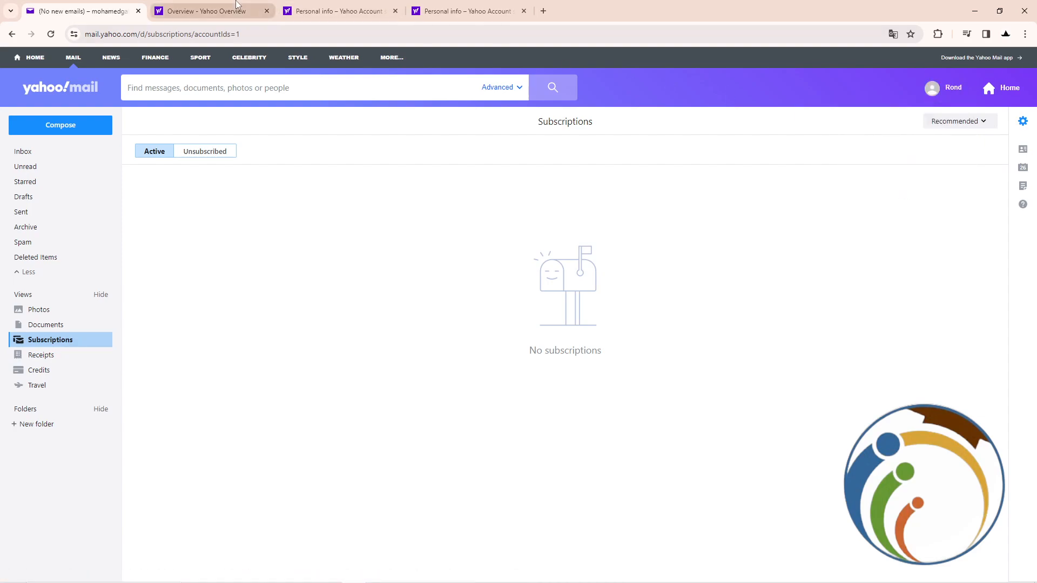
left_click(212, 11)
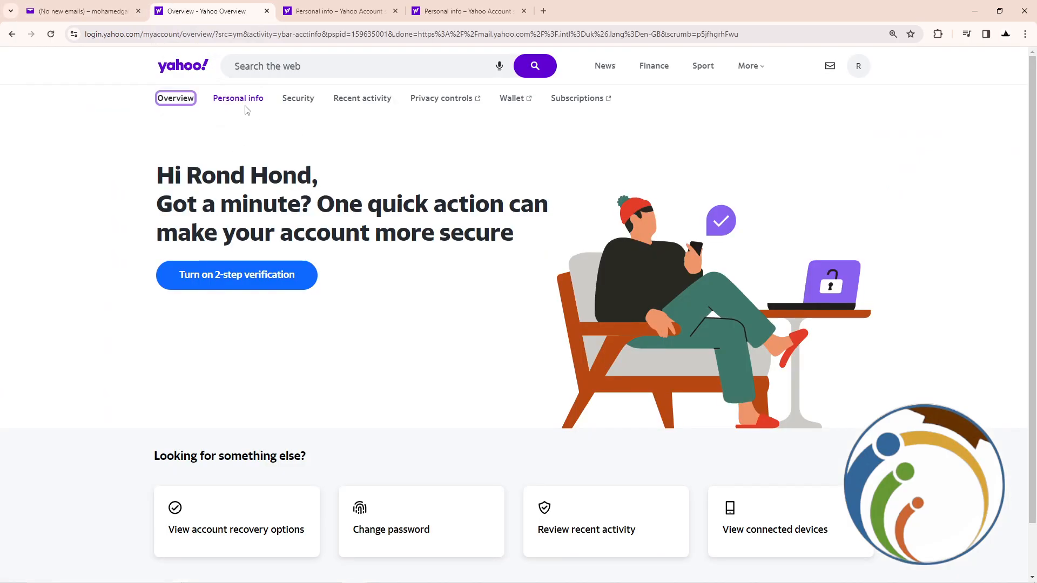
Go to the Personal info page and scroll down to the Your details section.
left_click(238, 98)
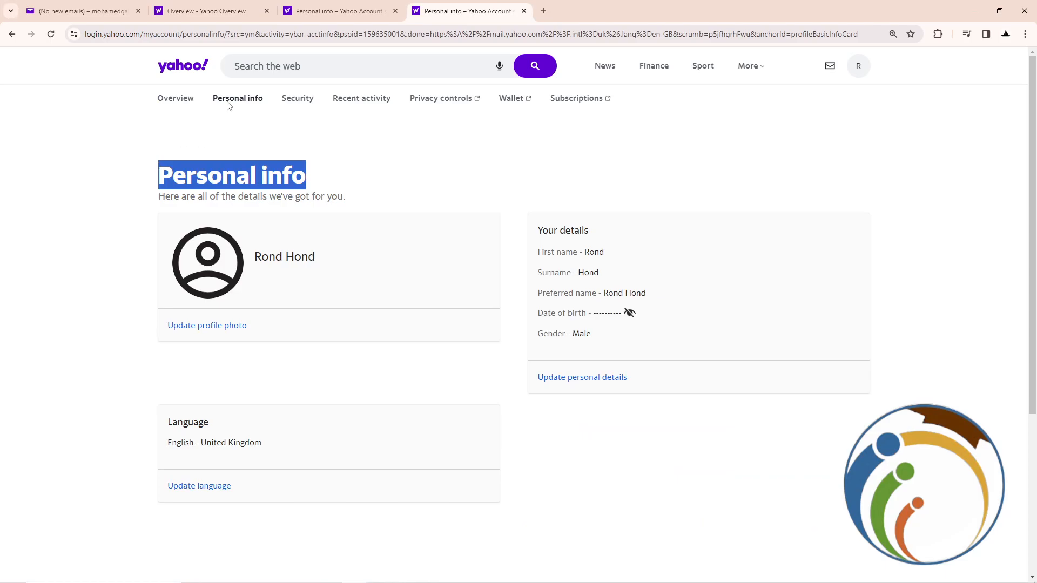
left_click(175, 98)
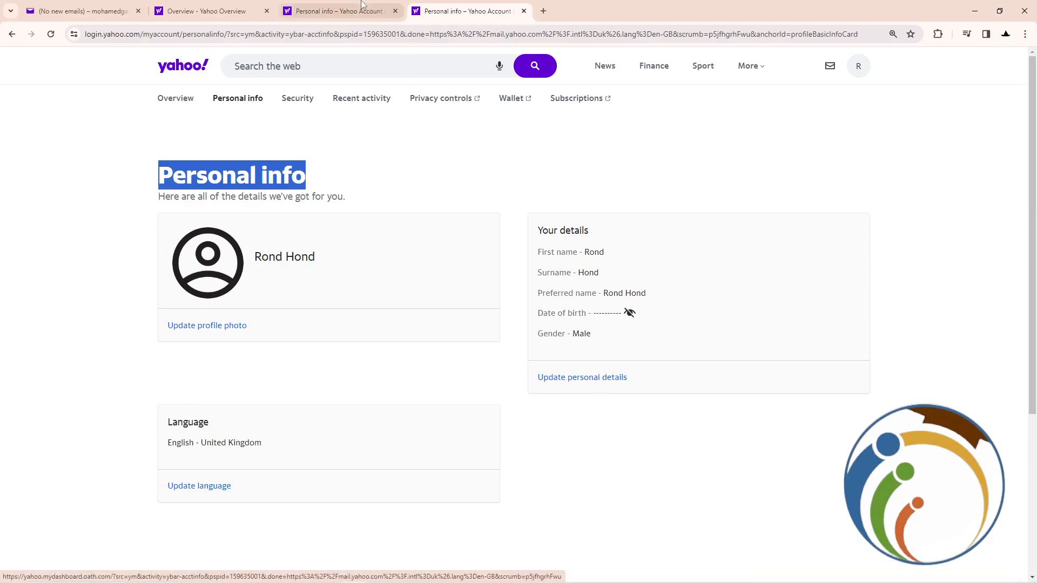
scroll("down", 3)
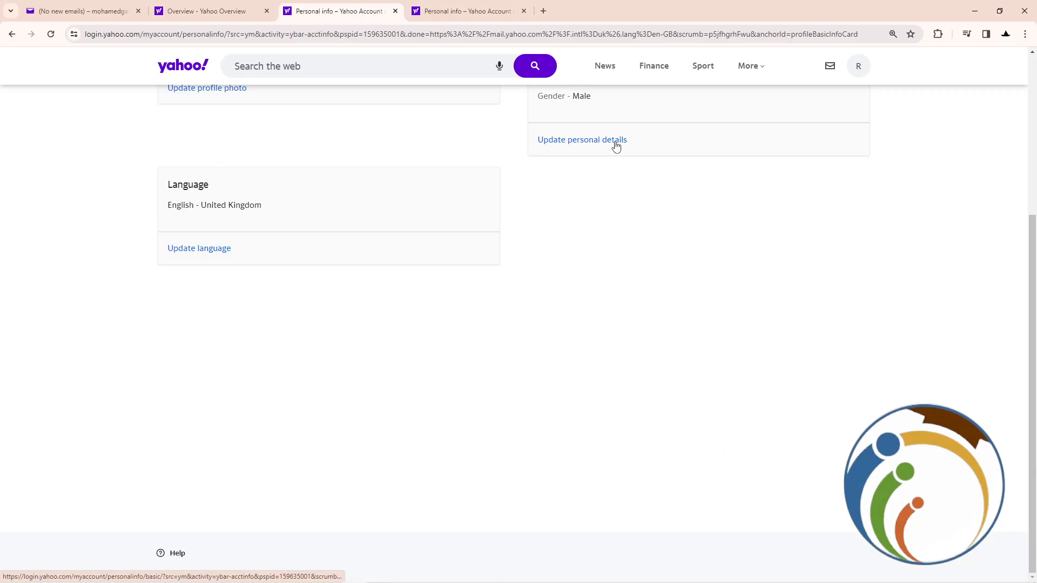
Bring up the Update personal details form showing name, gender and the locked date of birth.
left_click(582, 139)
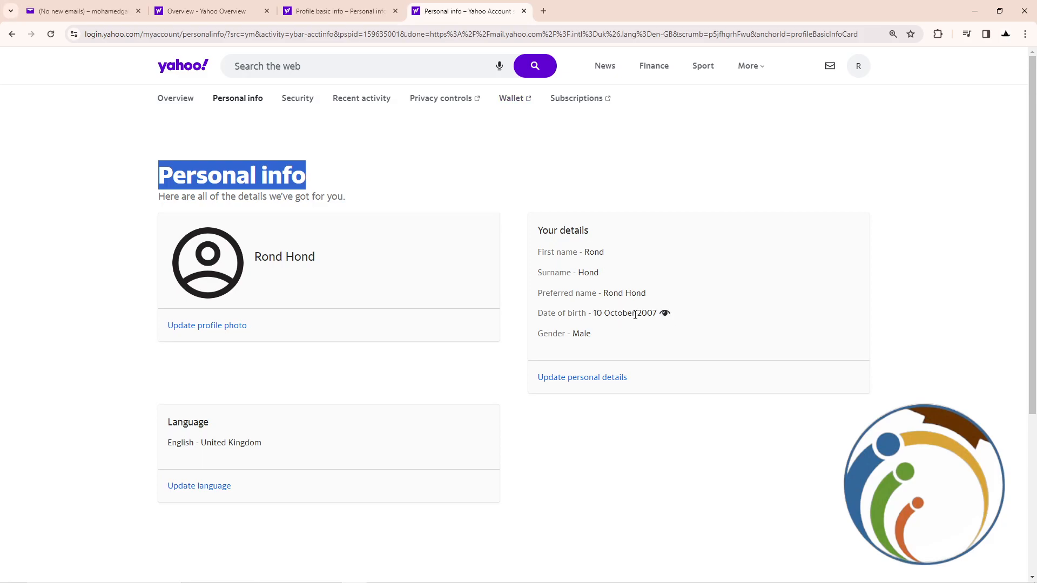
left_click(582, 377)
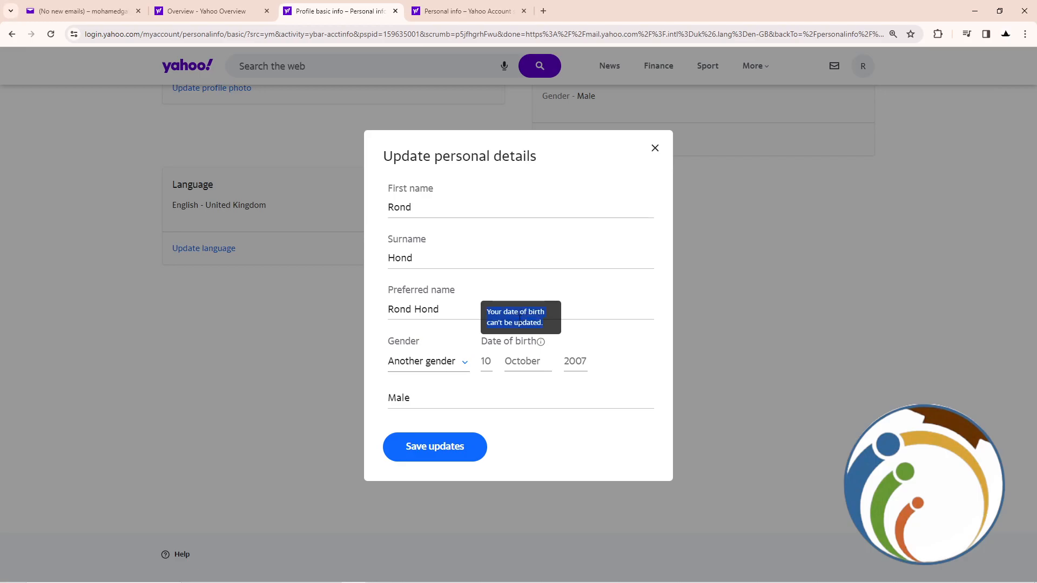
mouse_move(407, 329)
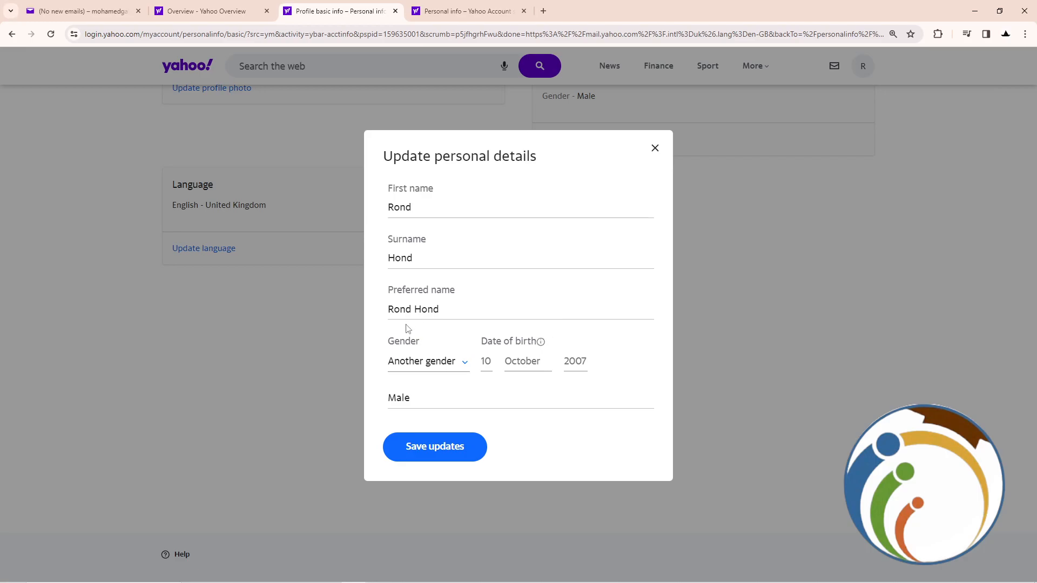
mouse_move(541, 342)
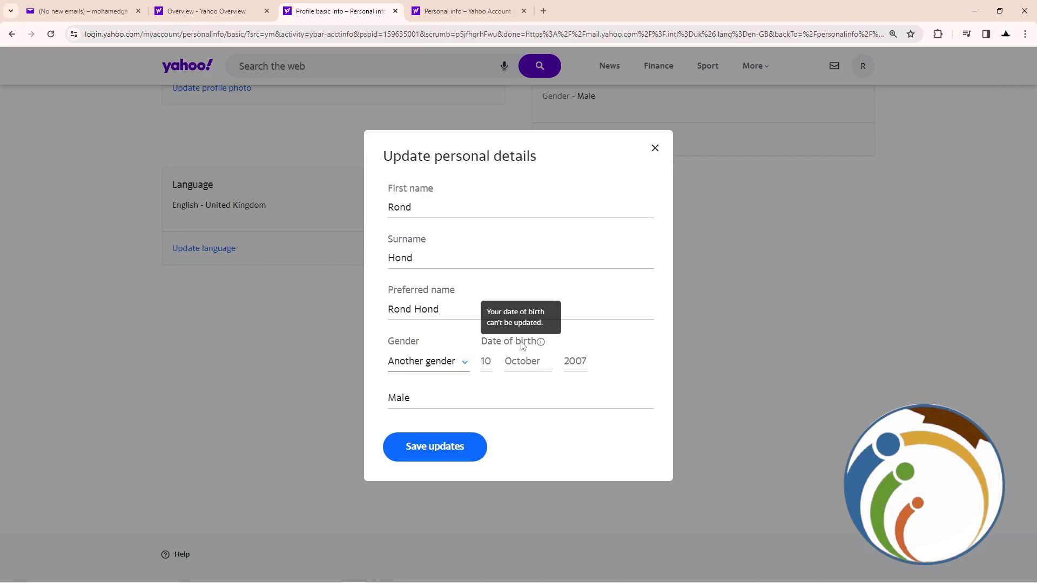
mouse_move(452, 347)
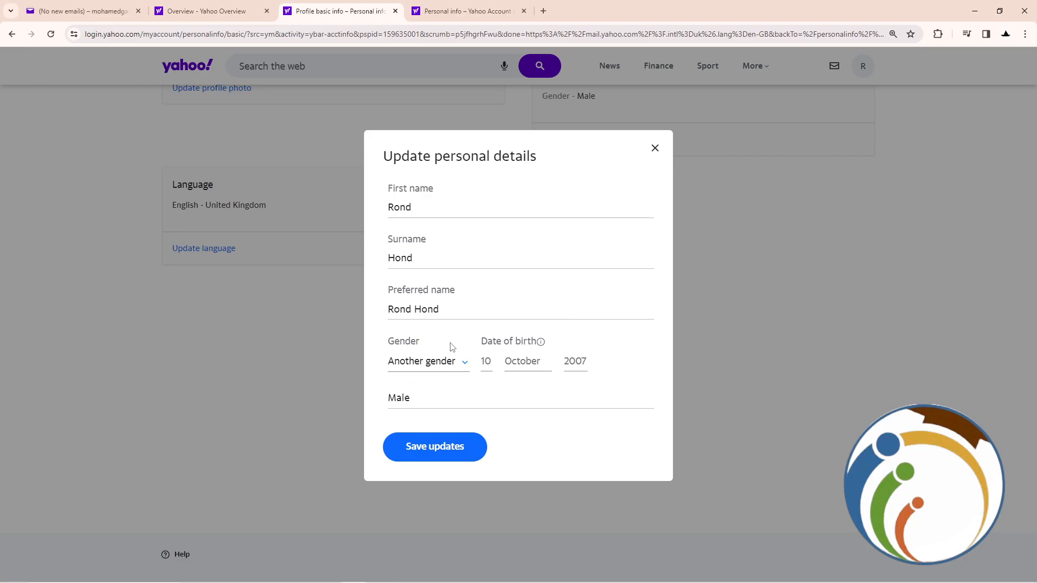
mouse_move(540, 342)
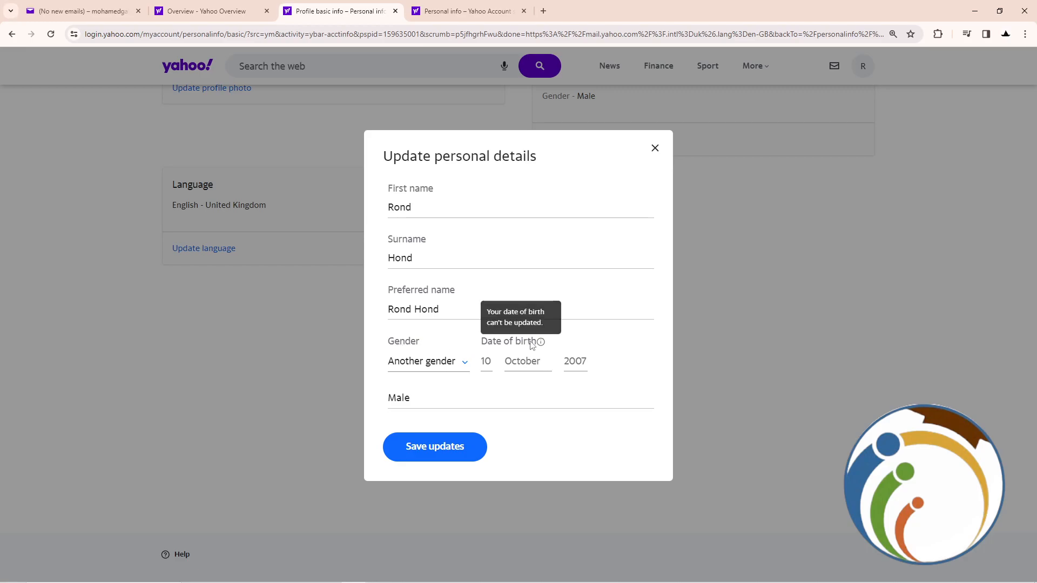
mouse_move(461, 347)
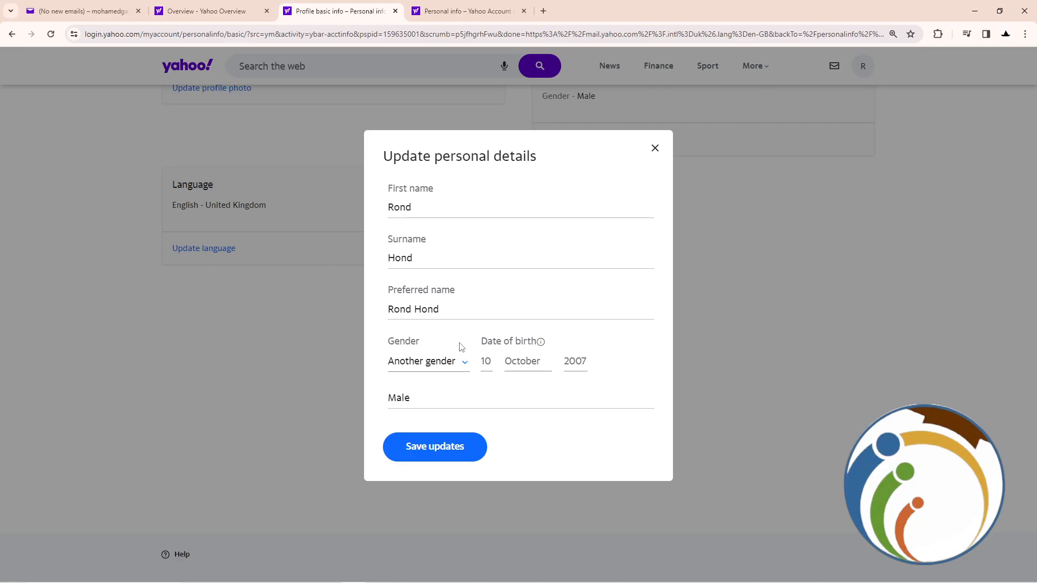
mouse_move(540, 342)
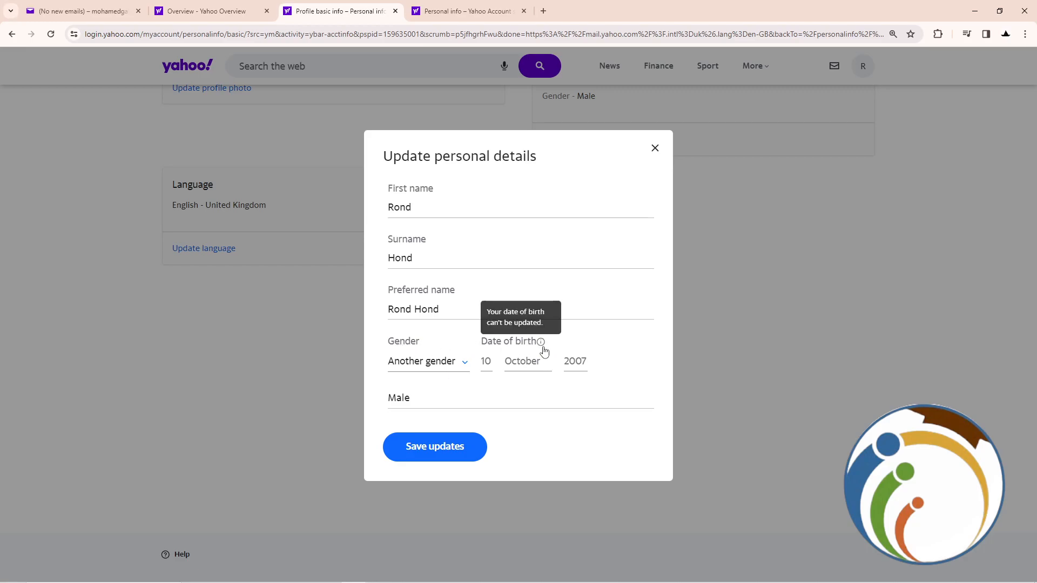
mouse_move(434, 377)
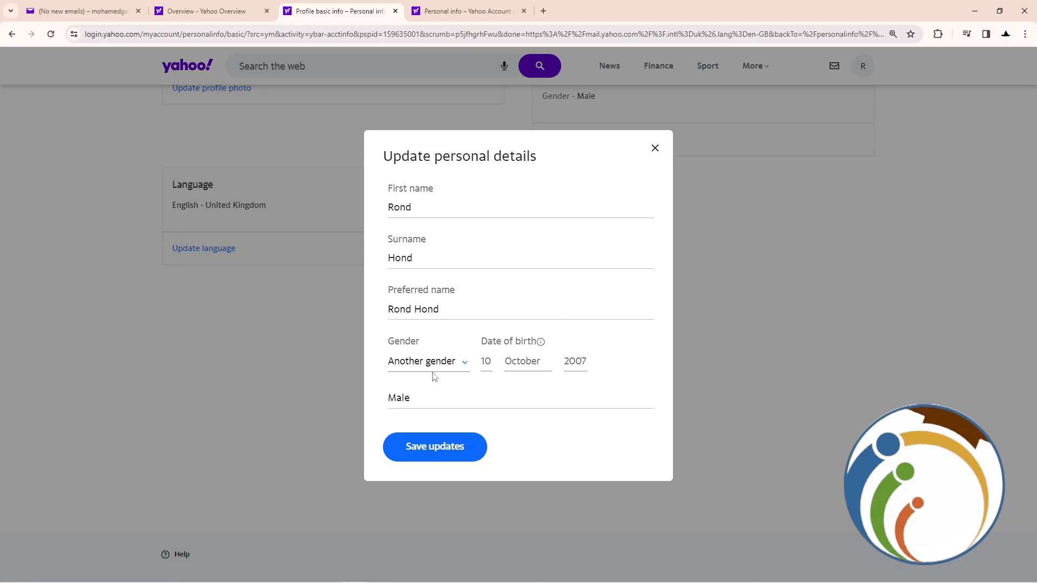
mouse_move(540, 342)
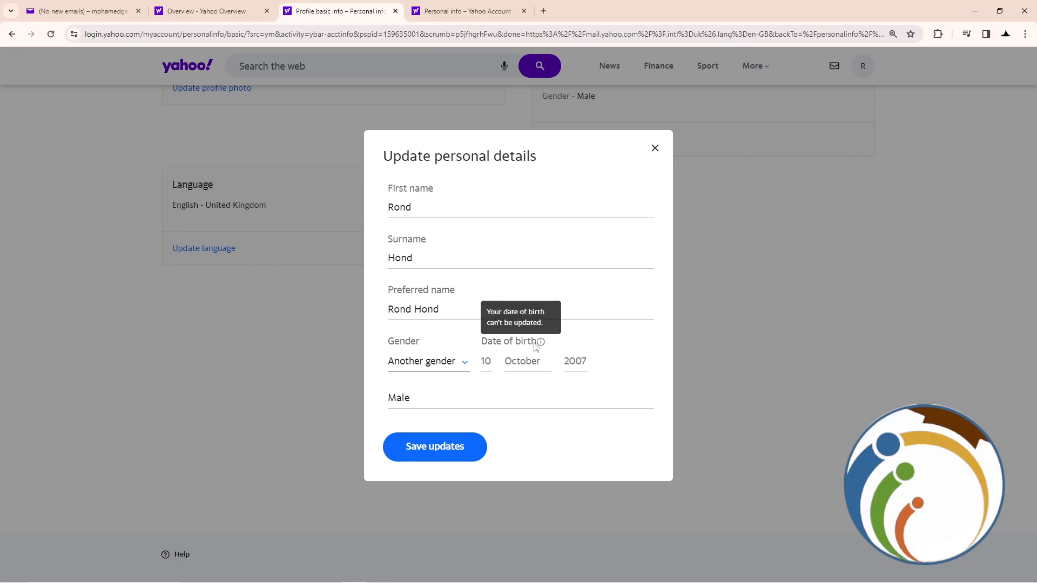
mouse_move(1004, 397)
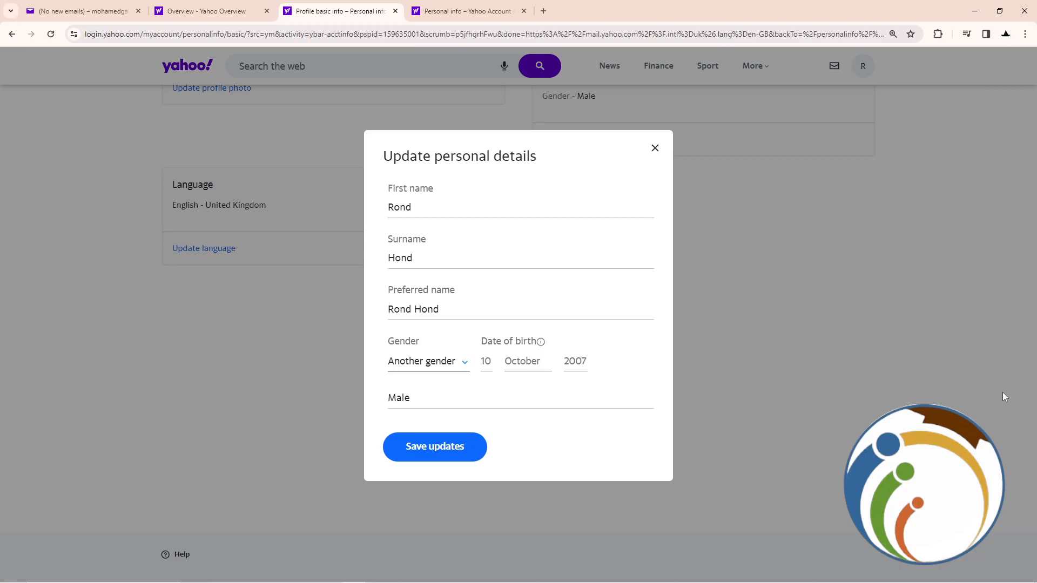